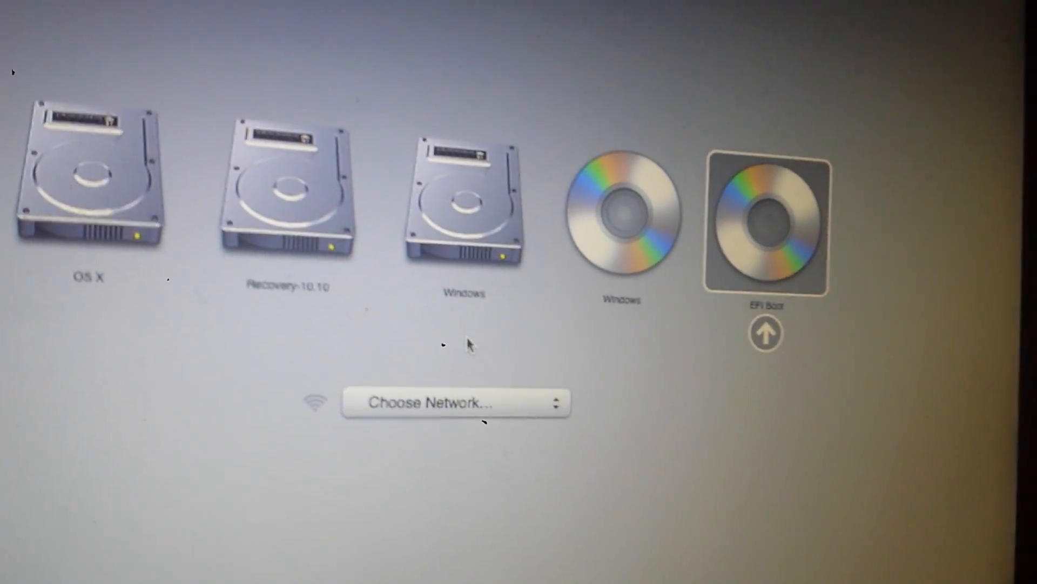
- Boot the MacBook from the EFI Boot DVD in Startup Manager
click(766, 221)
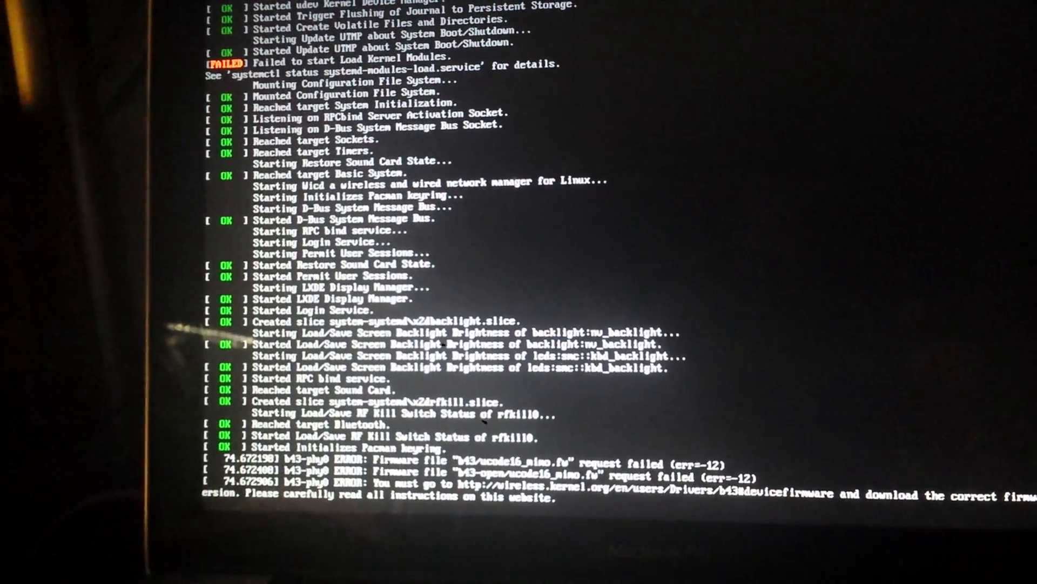
- Wait for BlackArch to finish booting to the LXDM login screen
scroll(down, 3)
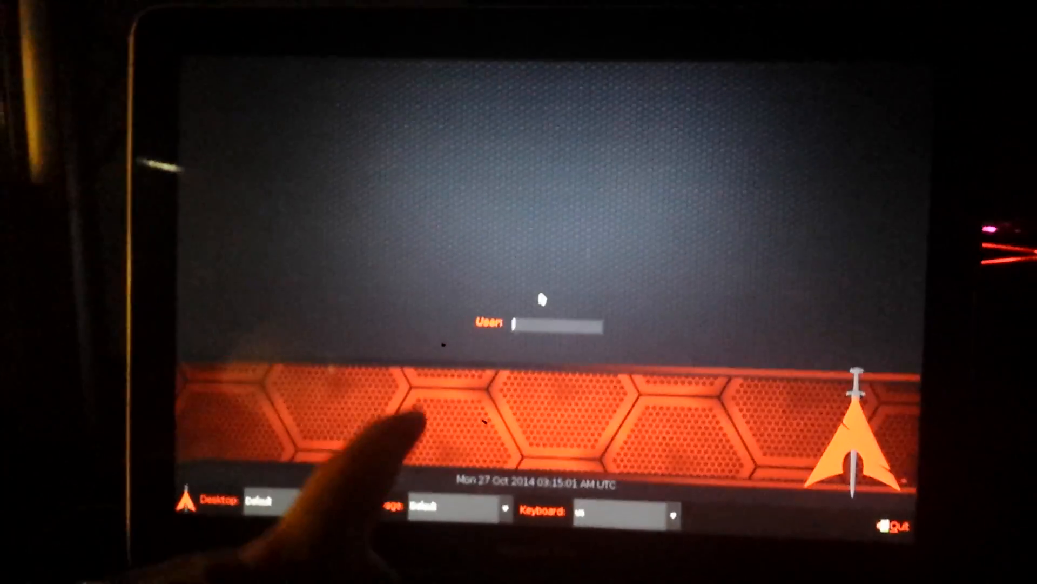
- Log in to the Fluxbox desktop with user name 'root'
text(root)
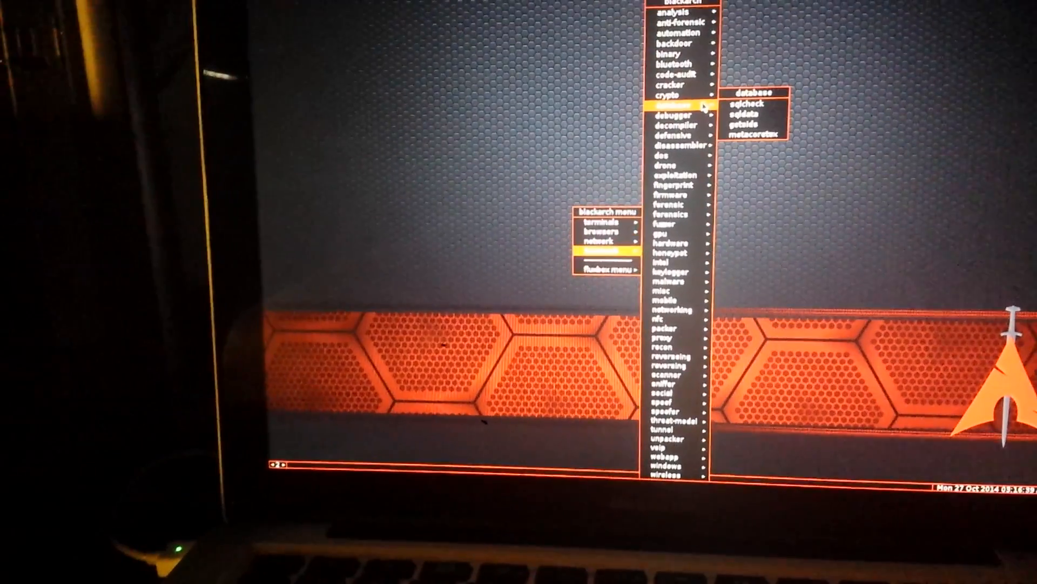
mouse_move(685, 108)
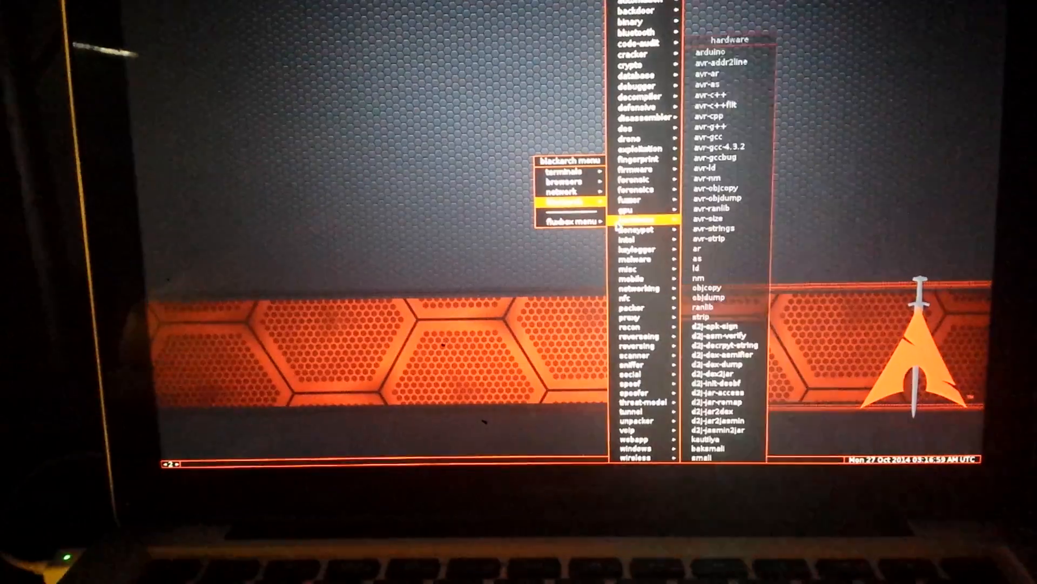
- Browse the blackarch menu categories and open the fuzzer tool list
click(636, 215)
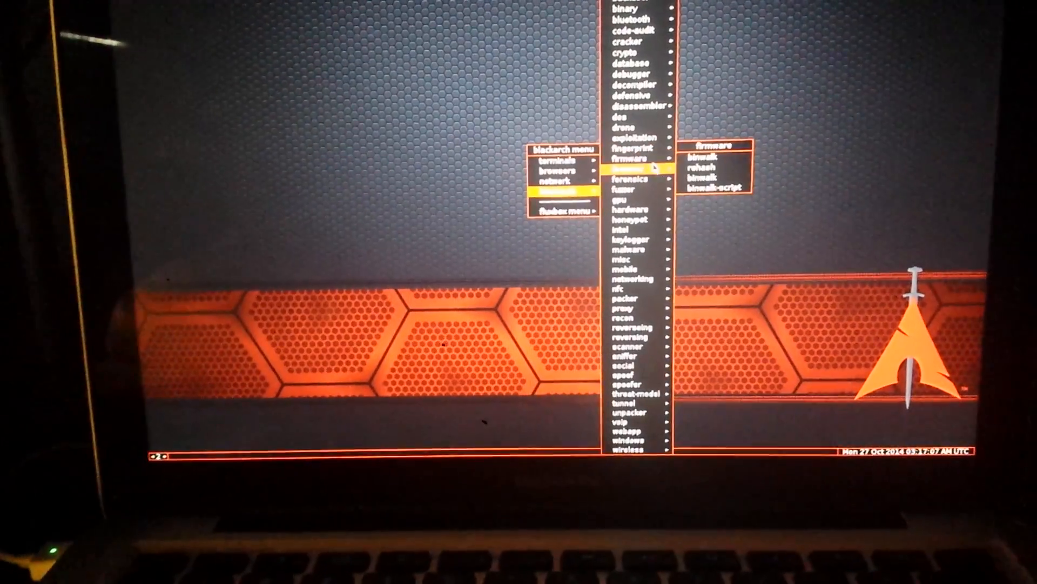
click(625, 189)
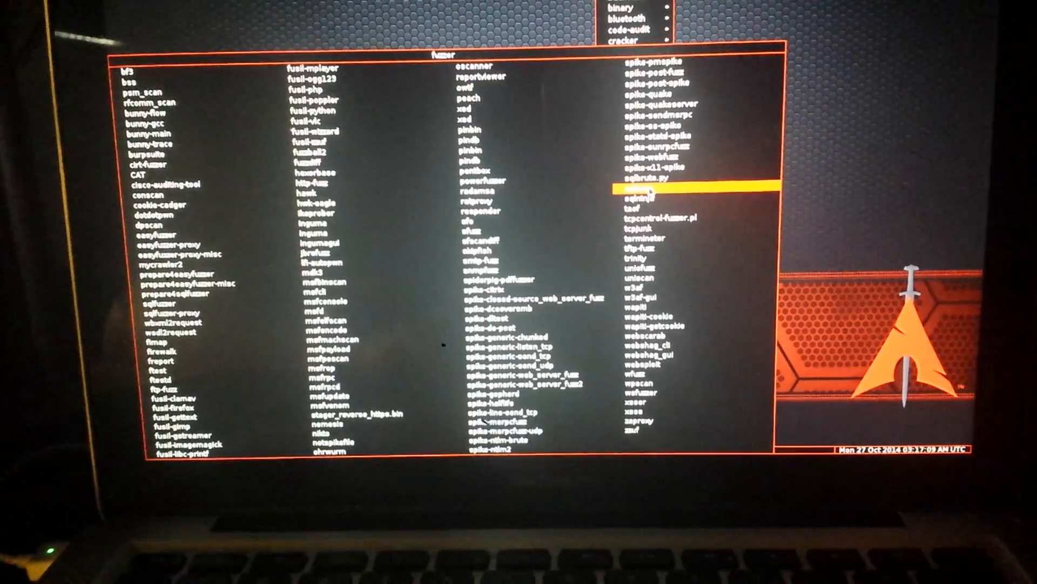